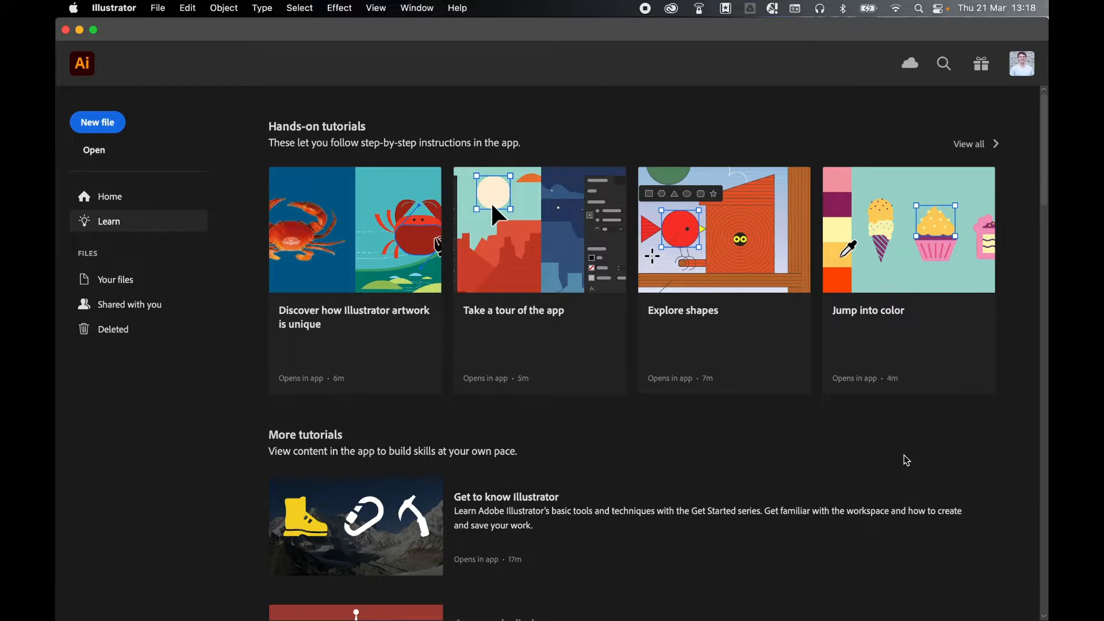
Step: Create a new document from the Web-Large 1920 × 1080 px preset
left_click(158, 8)
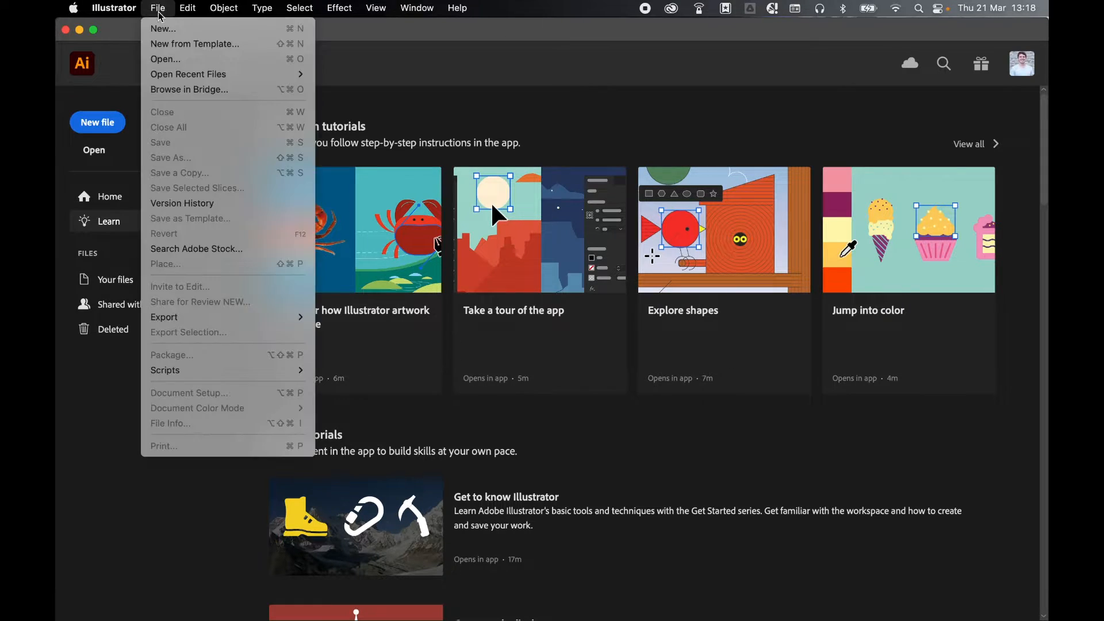
left_click(163, 28)
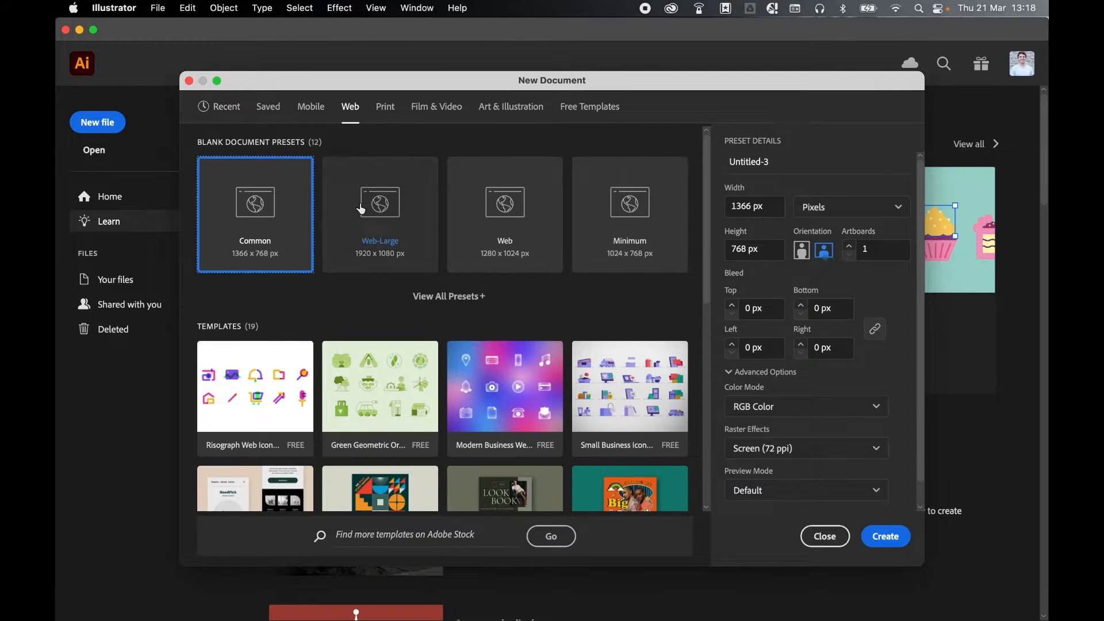
left_click(380, 214)
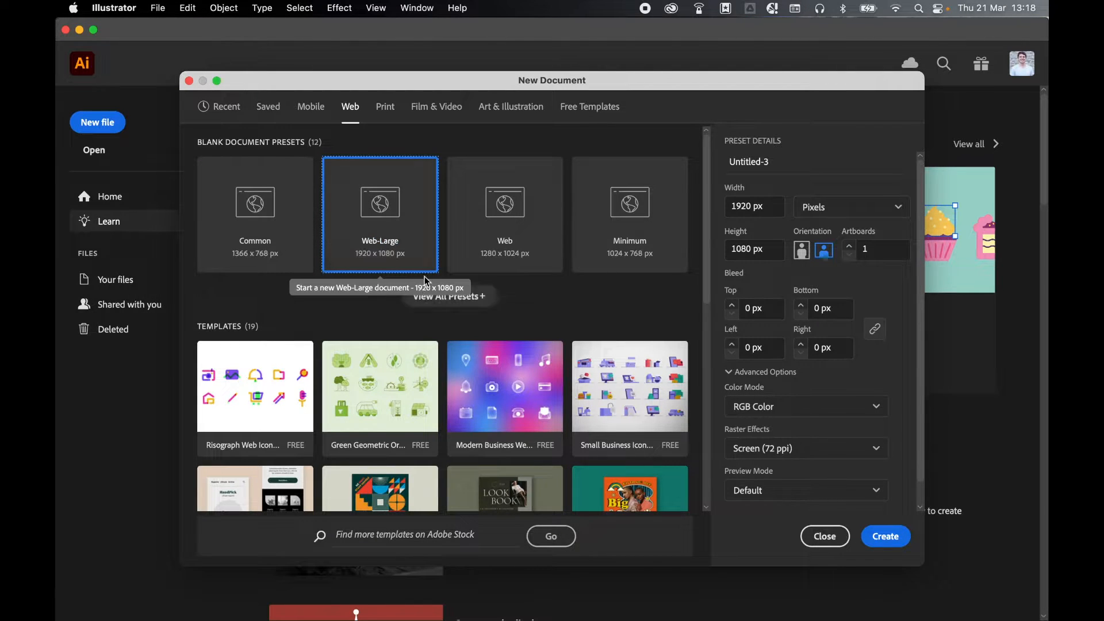
mouse_move(393, 303)
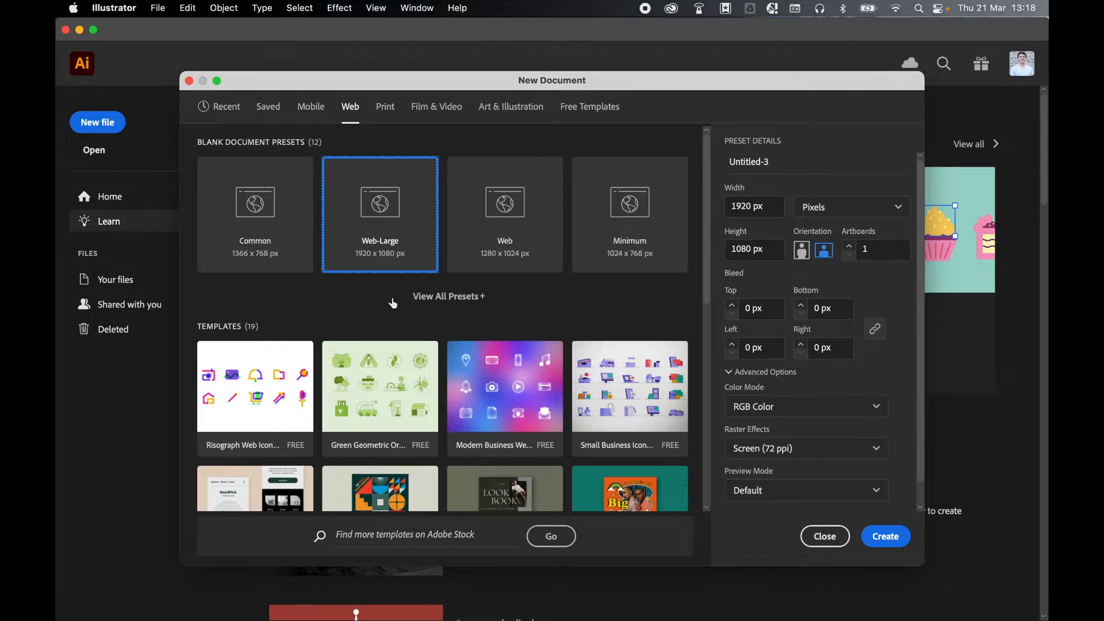
mouse_move(918, 229)
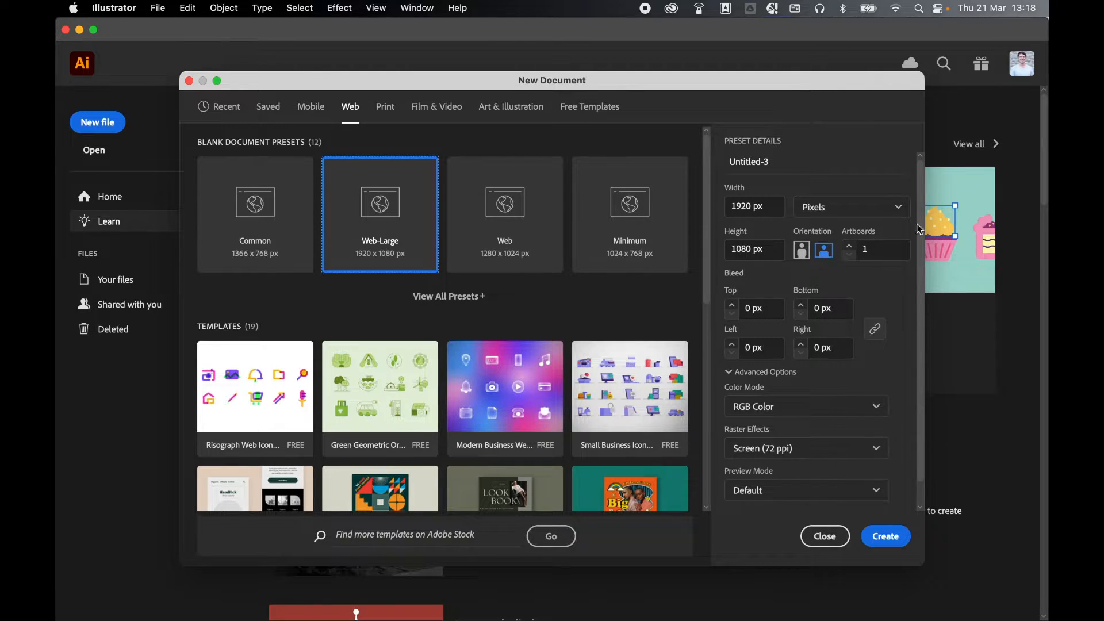
left_click(885, 535)
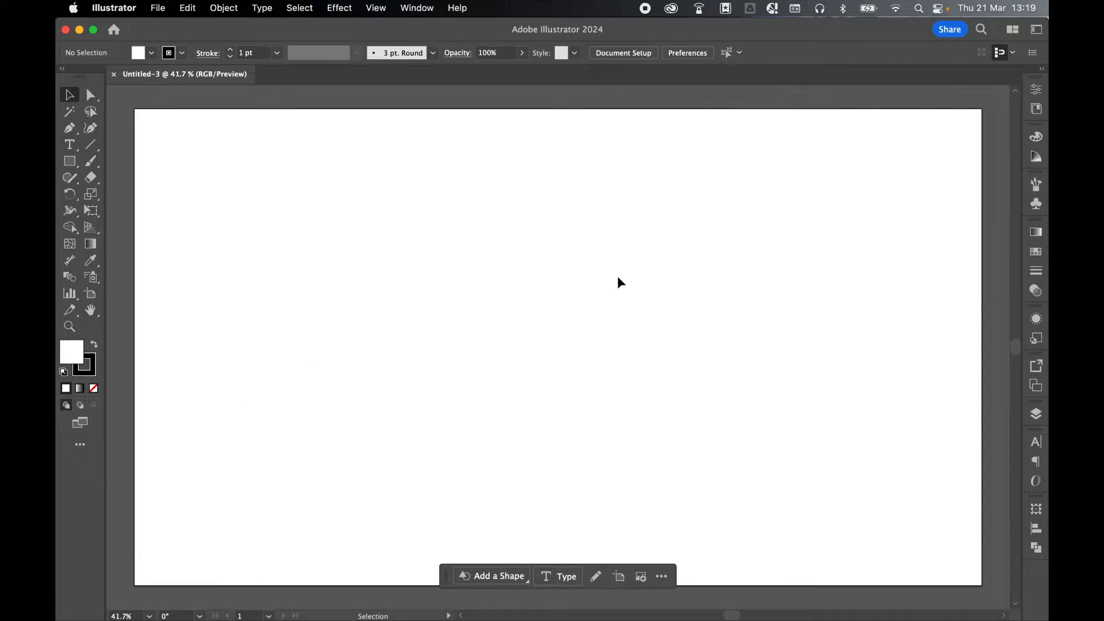
Step: Draw a square filled #EA8686 with no stroke in the artboard centre
left_click(70, 161)
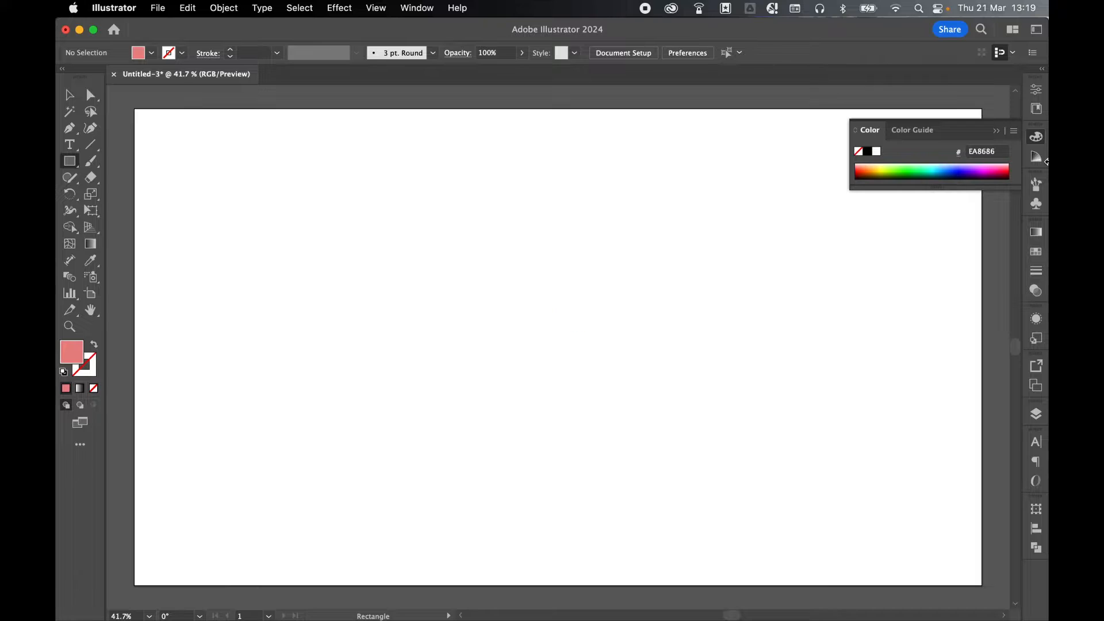
left_click_drag(471, 257, 586, 371)
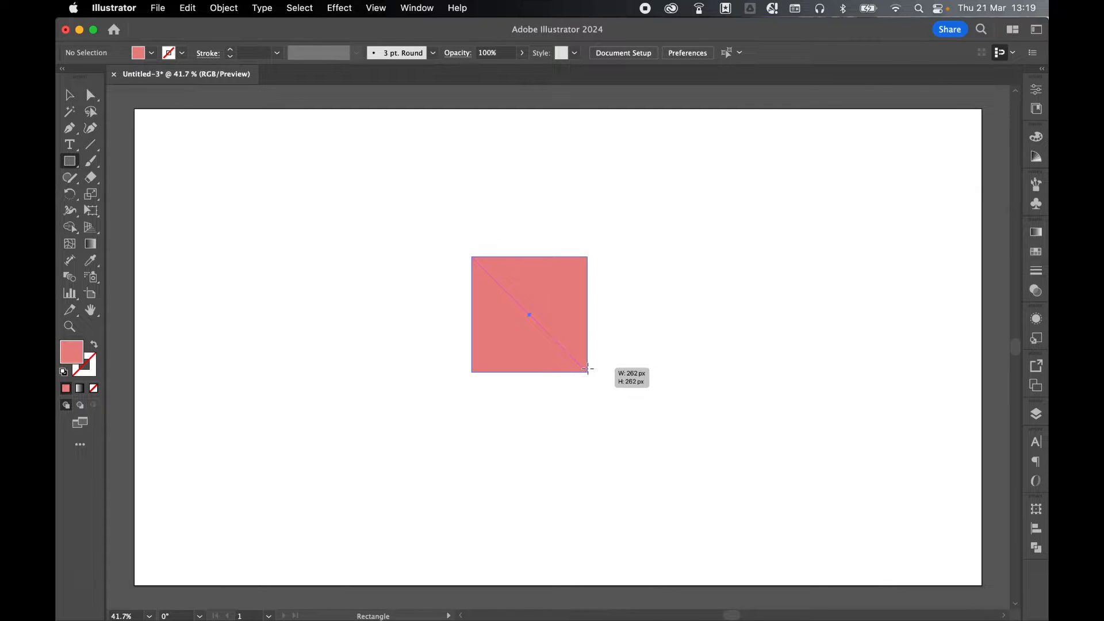
left_click(69, 95)
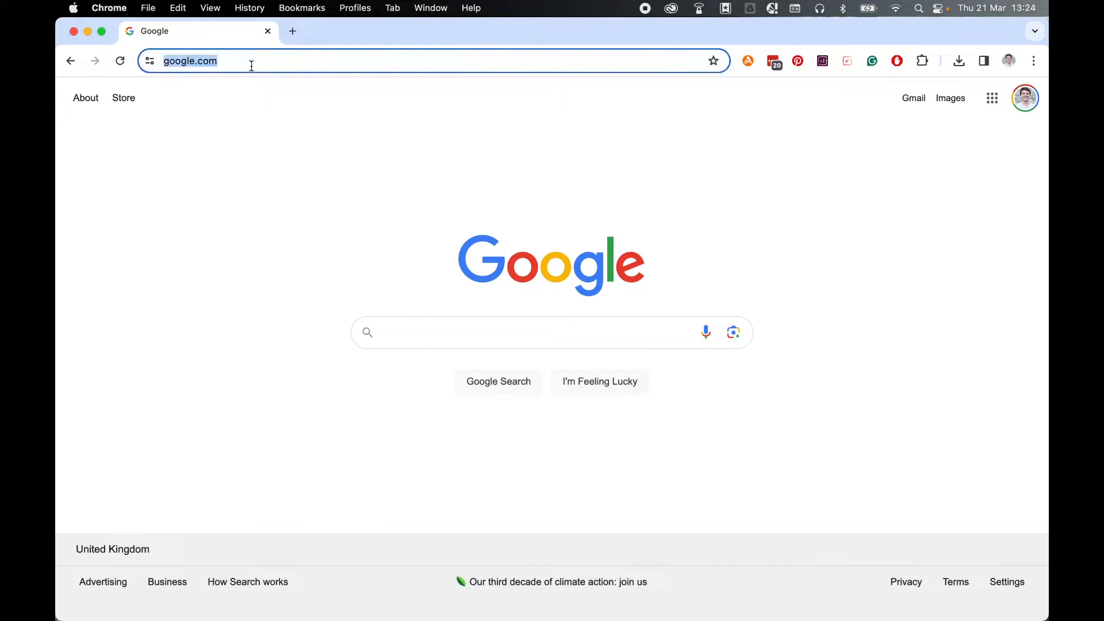
Step: Copy the google.com URL from Chrome's address bar
key("cmd+c")
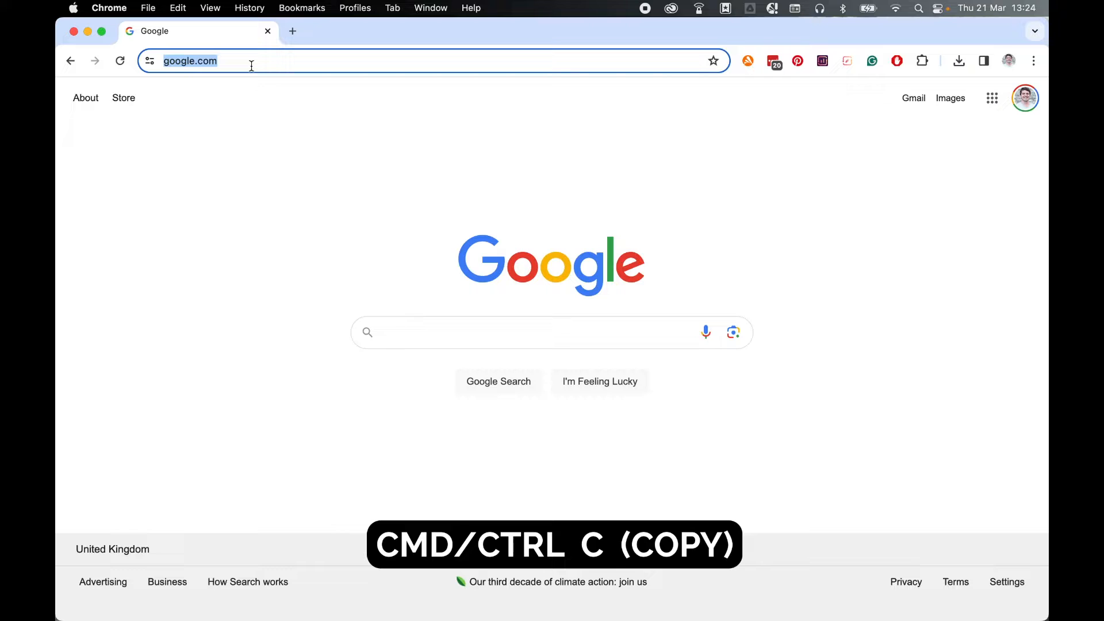
key("cmd+c")
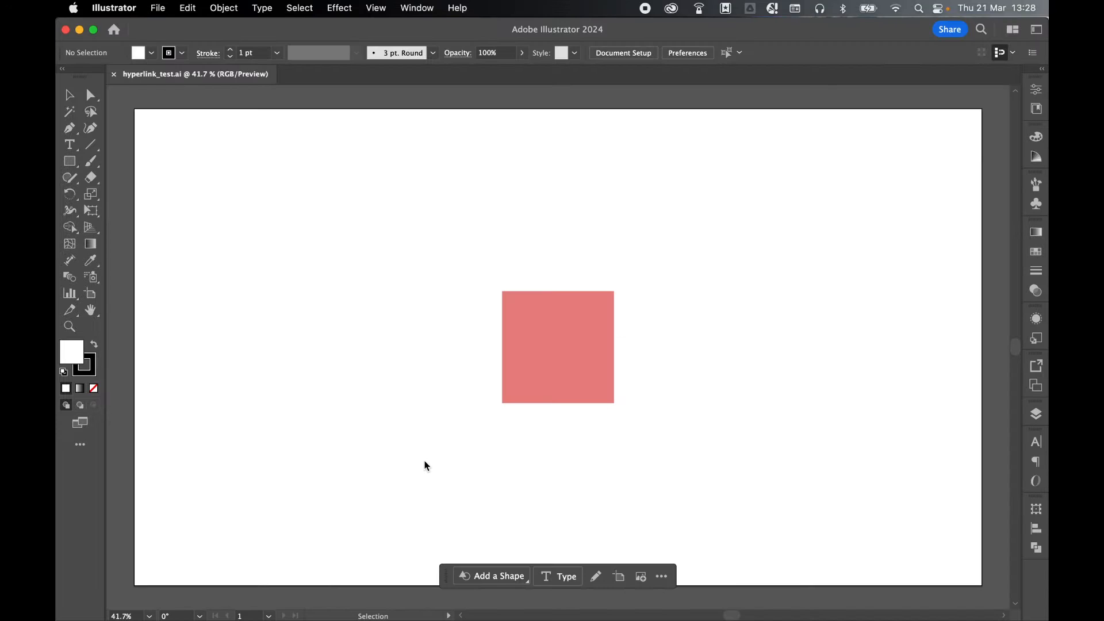
left_click(69, 144)
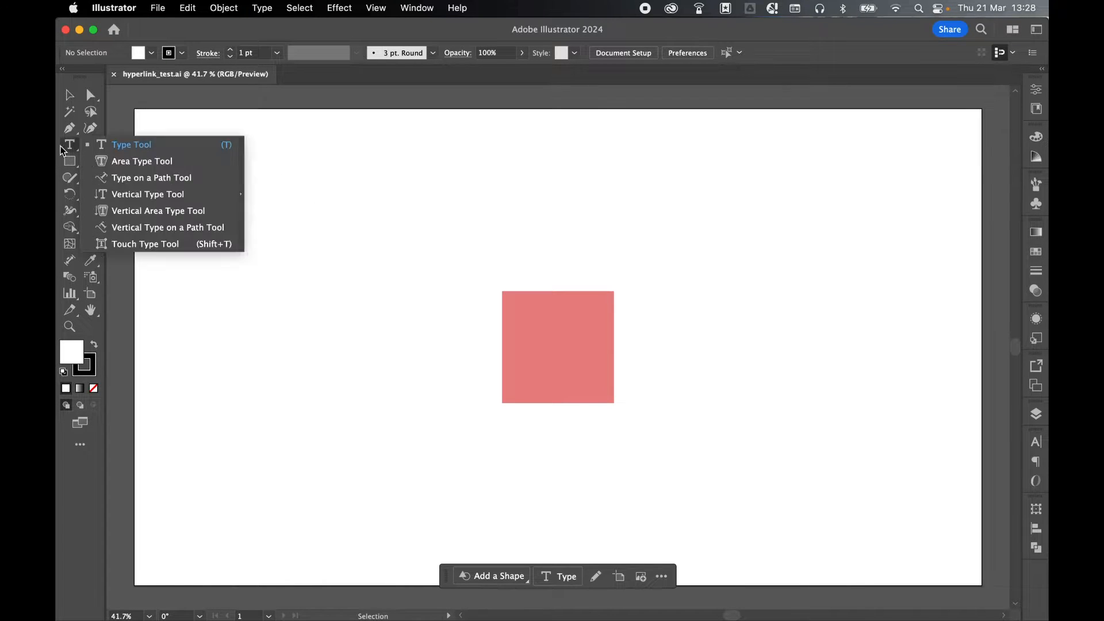
left_click(131, 145)
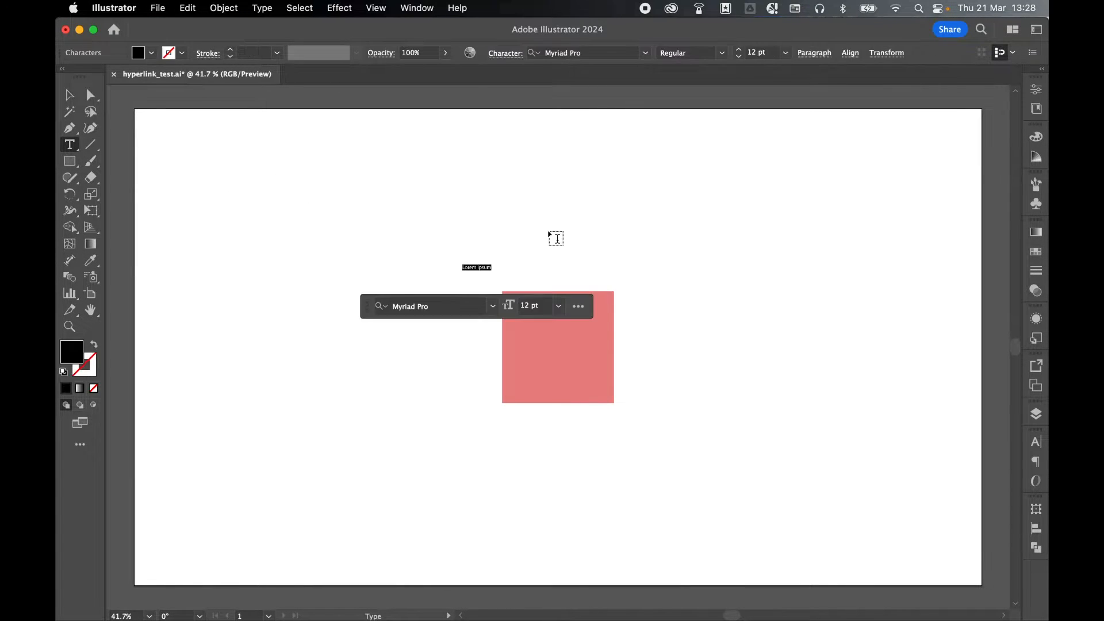
key("cmd+v")
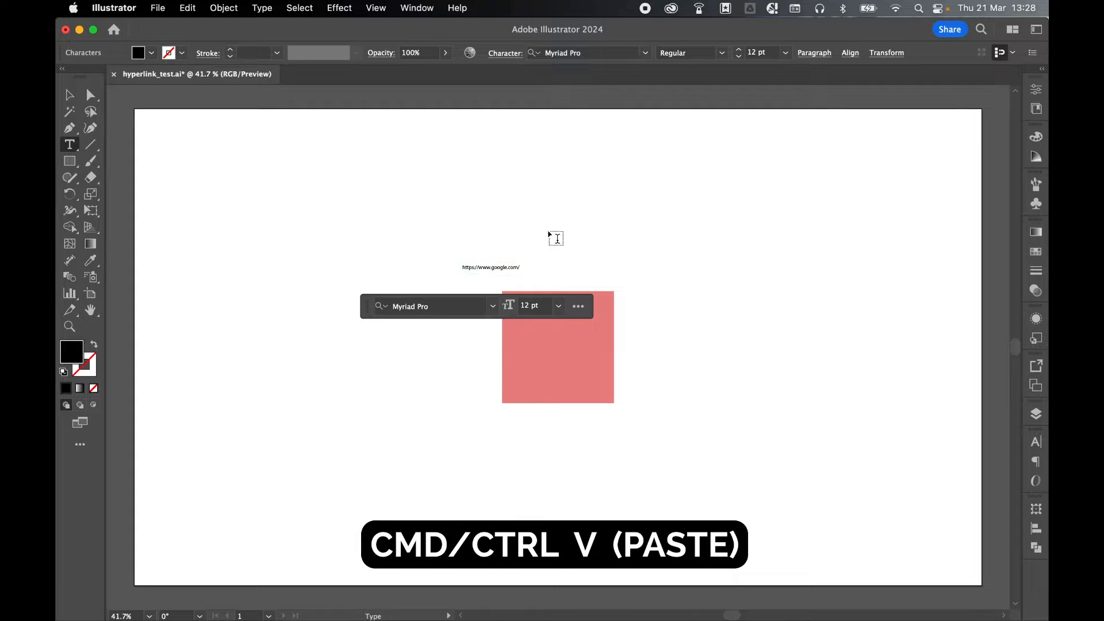
key("cmd+v")
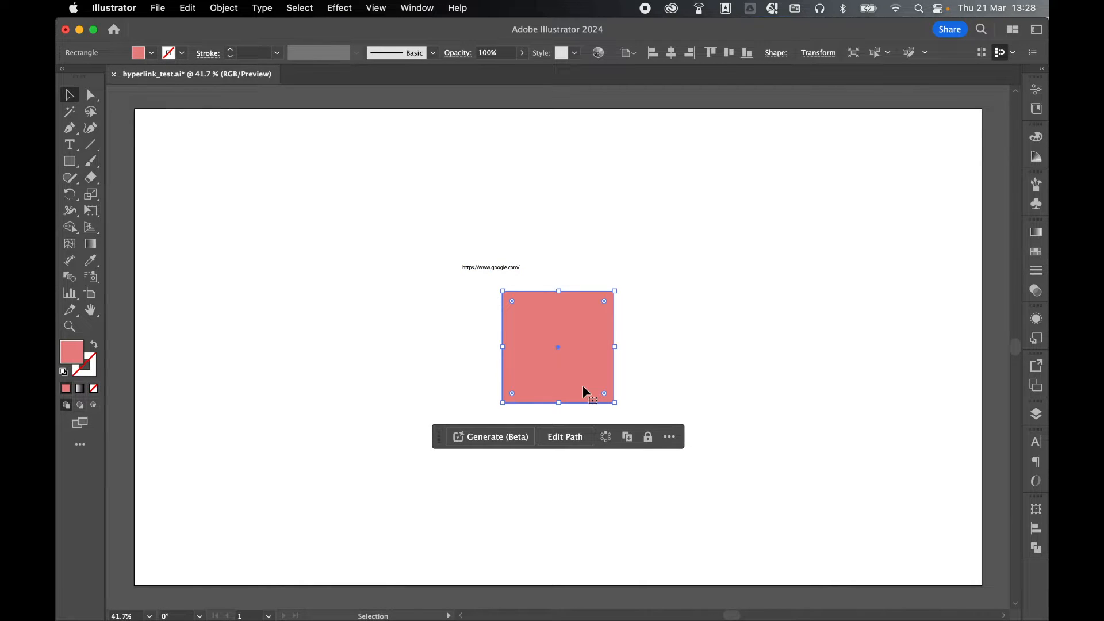
Step: Drag the URL text onto the square and scale it to cover it
right_click(558, 346)
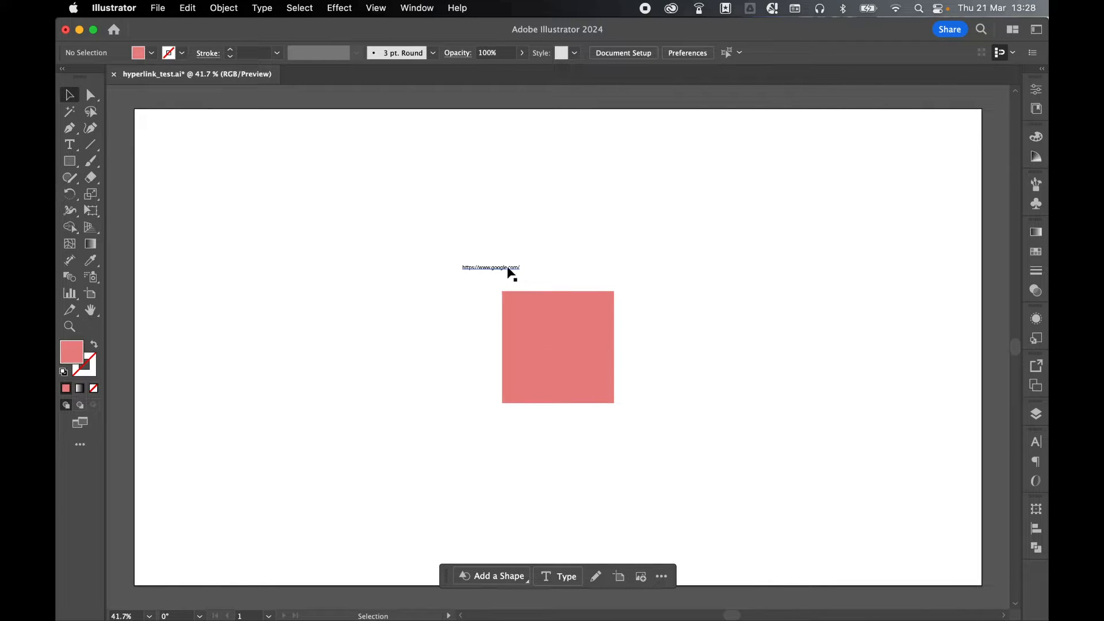
left_click_drag(490, 267, 541, 363)
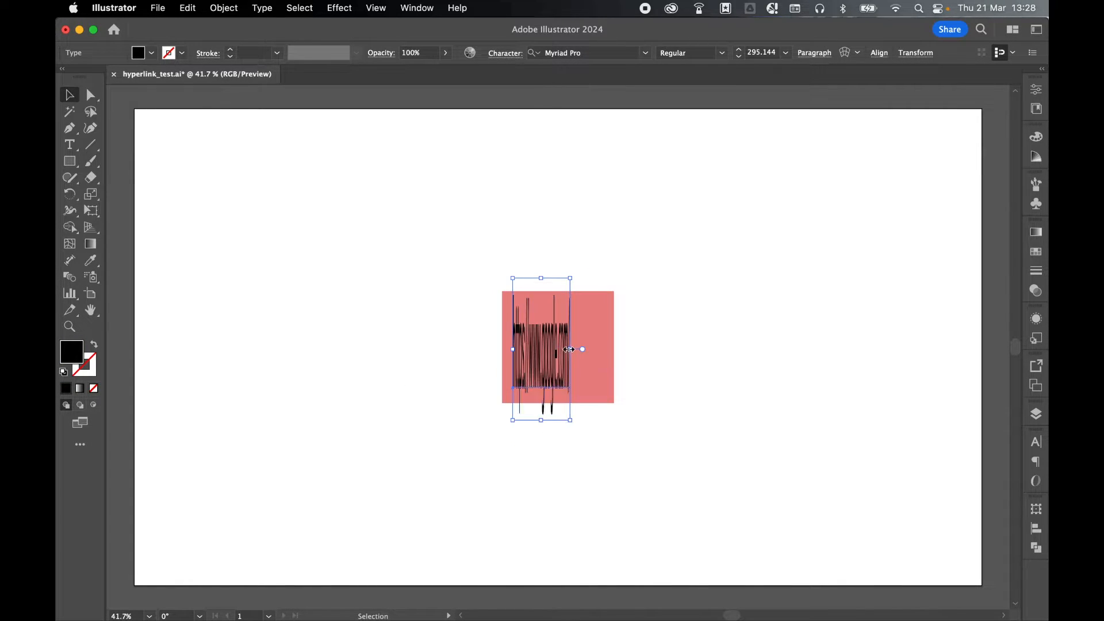
left_click_drag(512, 349, 490, 352)
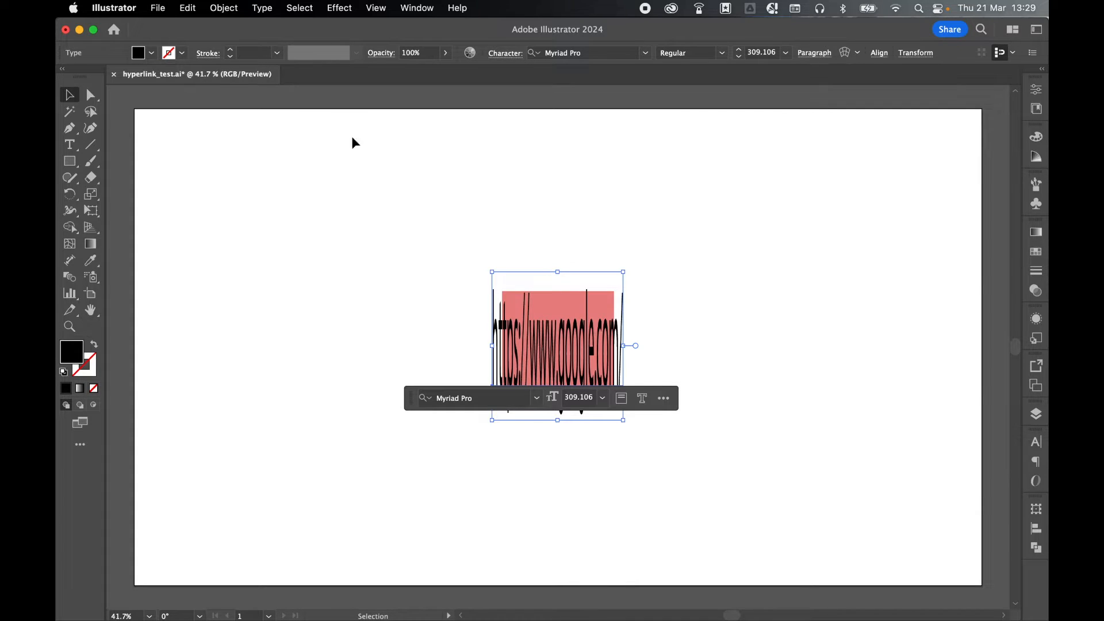
Step: Paste the square in front of the URL text and select both objects
left_click(188, 8)
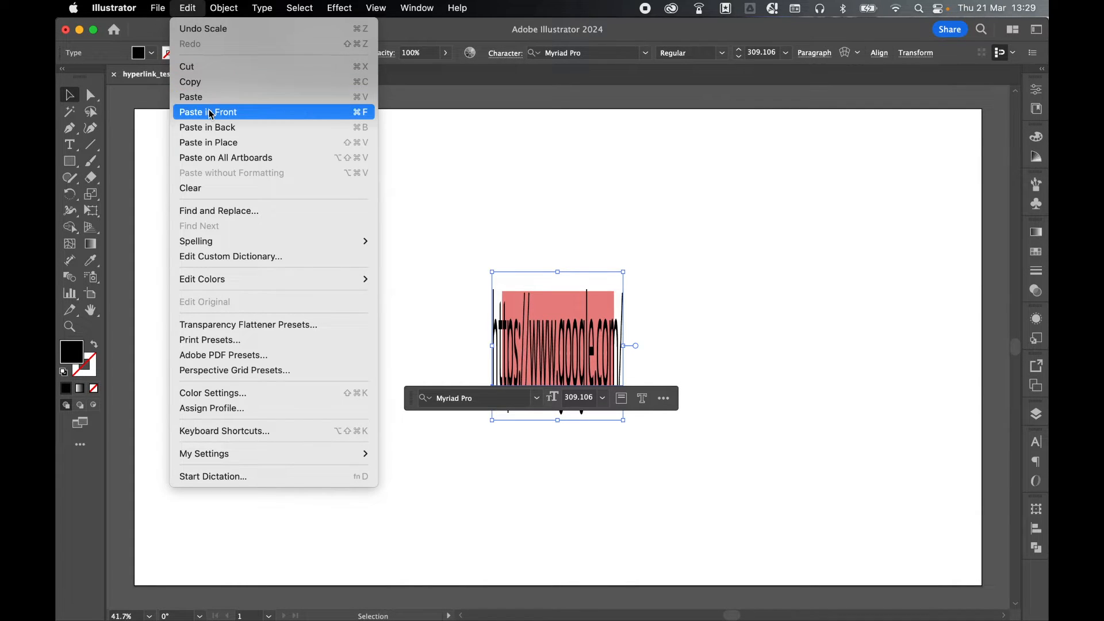
left_click(207, 112)
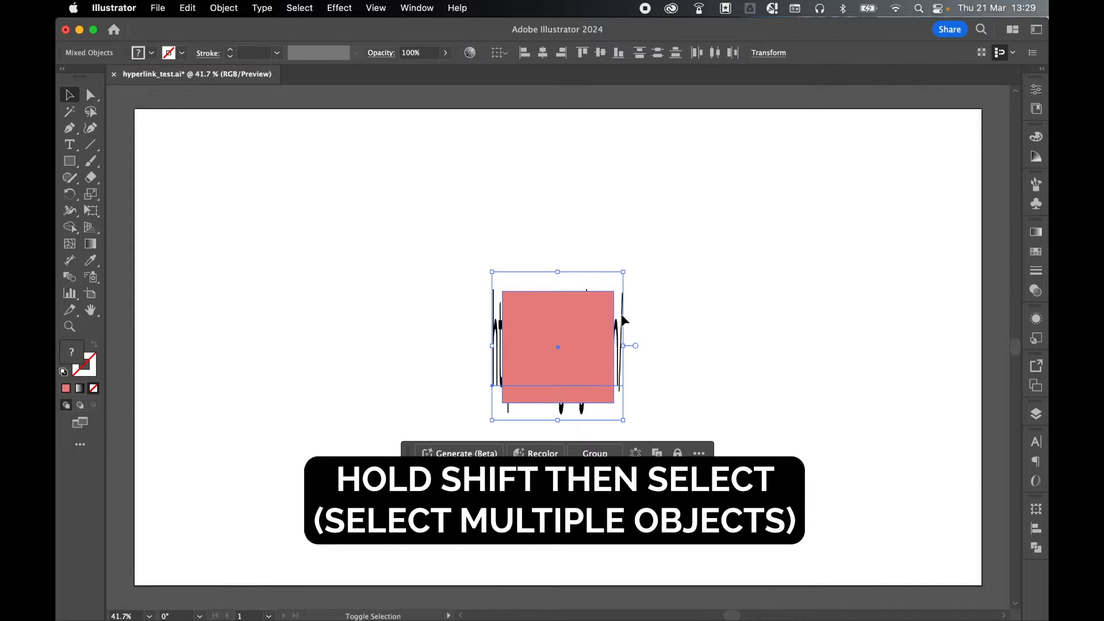
left_click(223, 7)
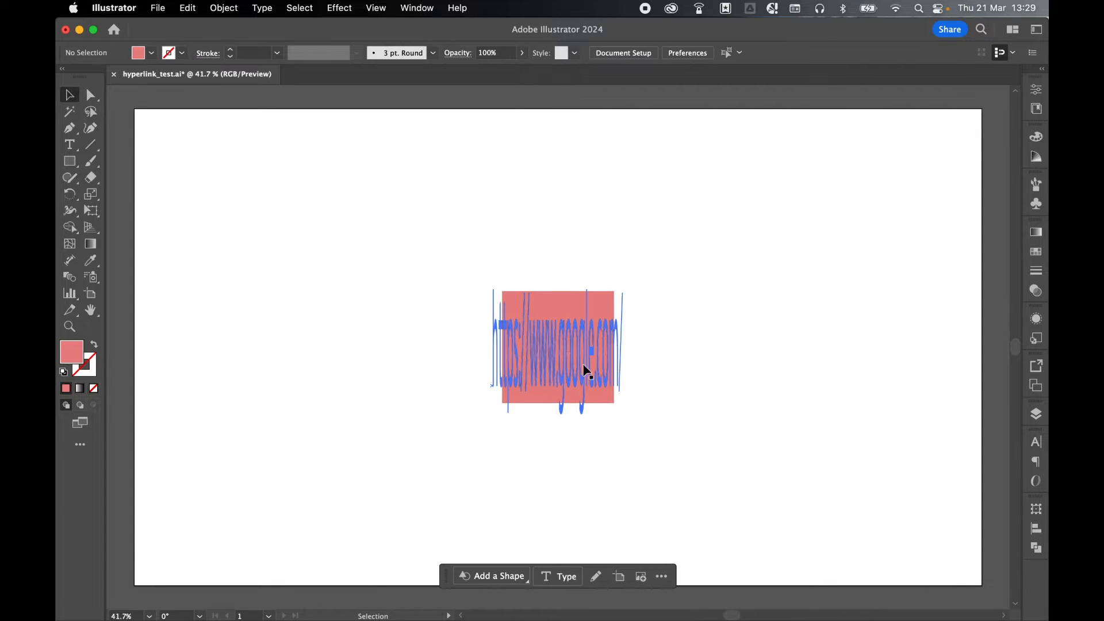
Step: Clip the URL text inside the square so it is invisible, then deselect
double_click(556, 345)
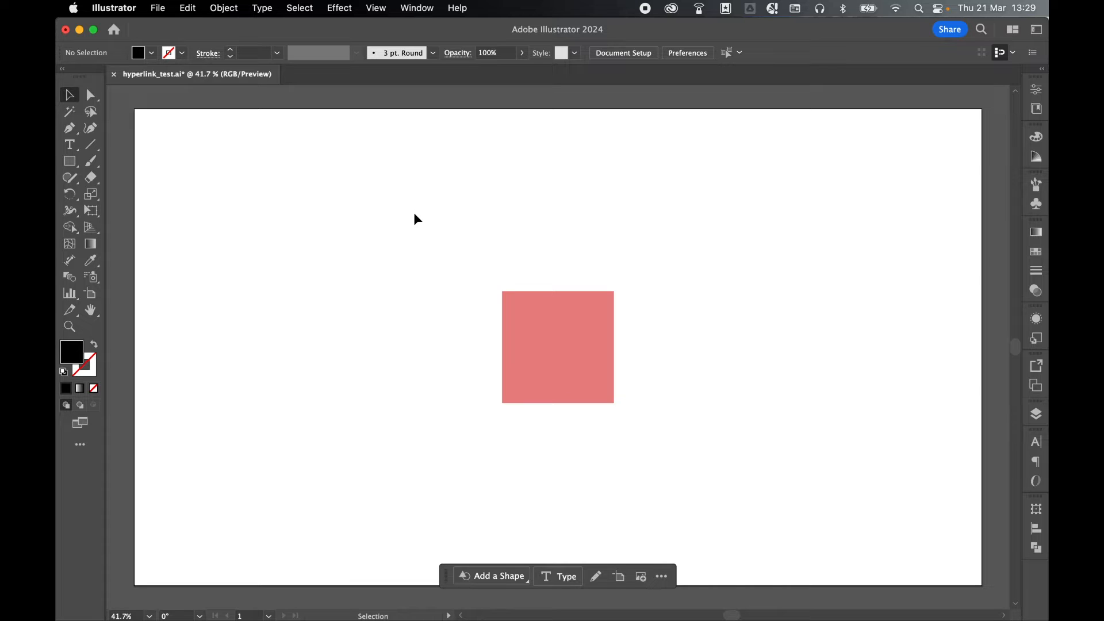
left_click(158, 8)
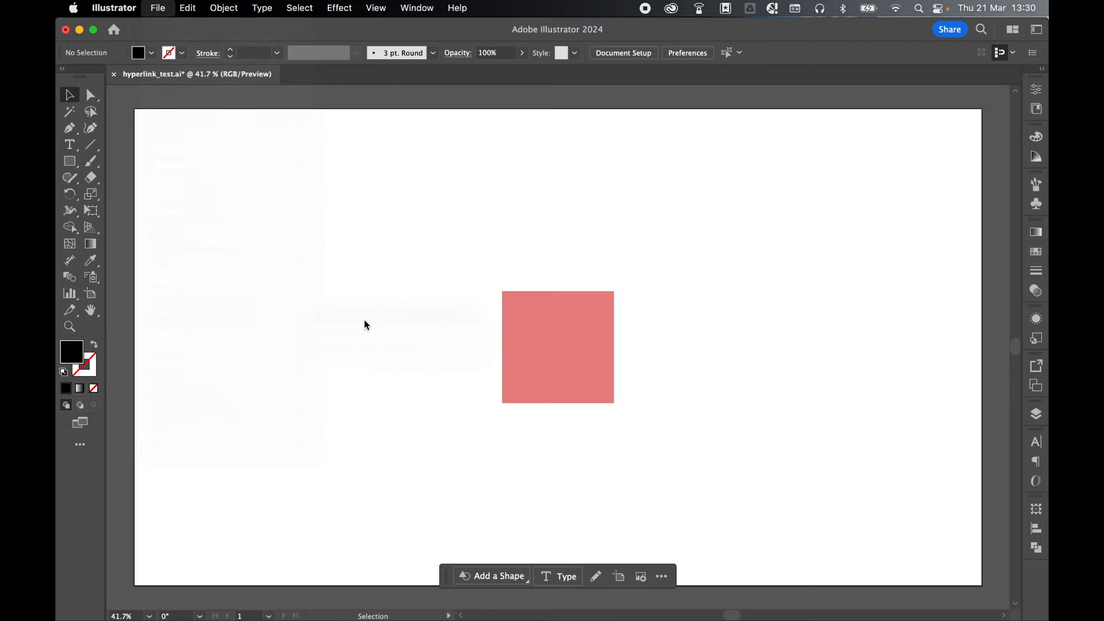
Step: Export the artboard for screens as a single-file PDF into DWD Images
left_click(157, 8)
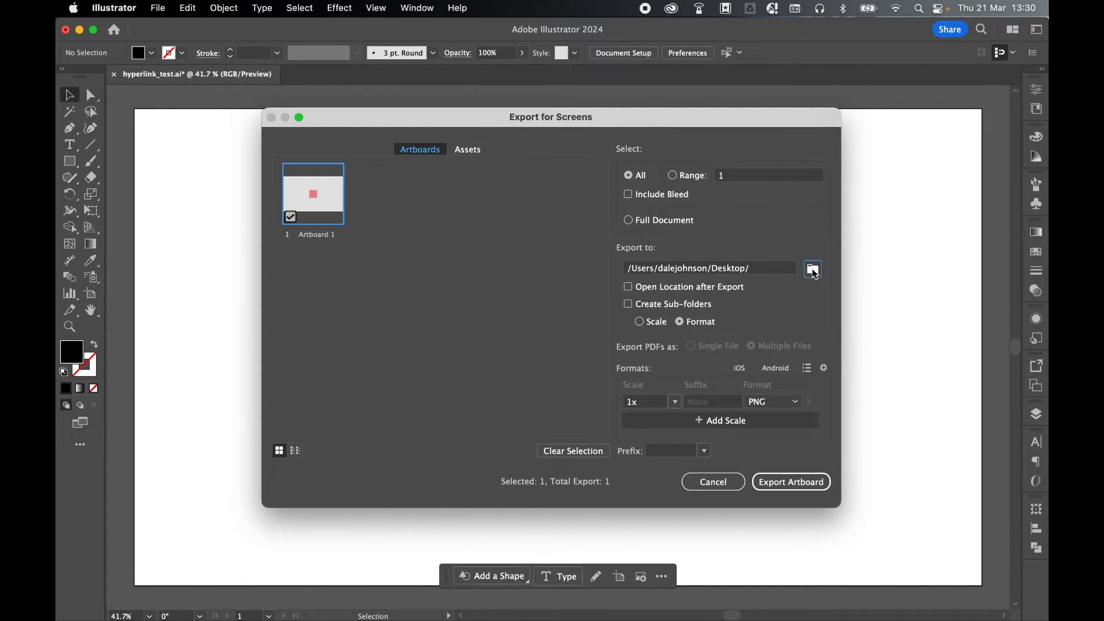
left_click(812, 270)
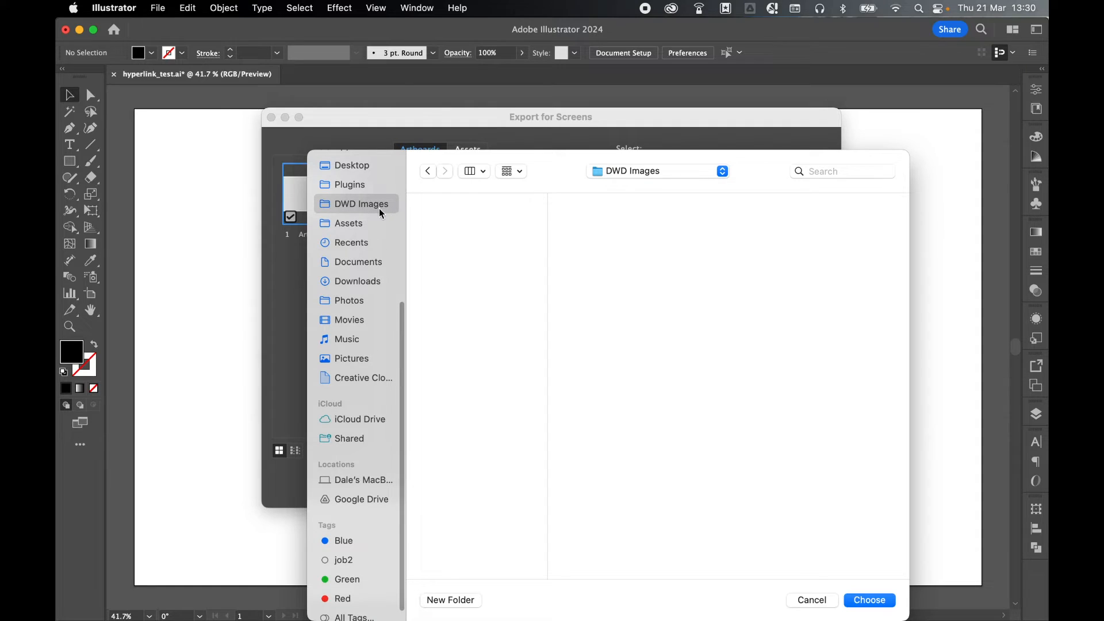
left_click(869, 600)
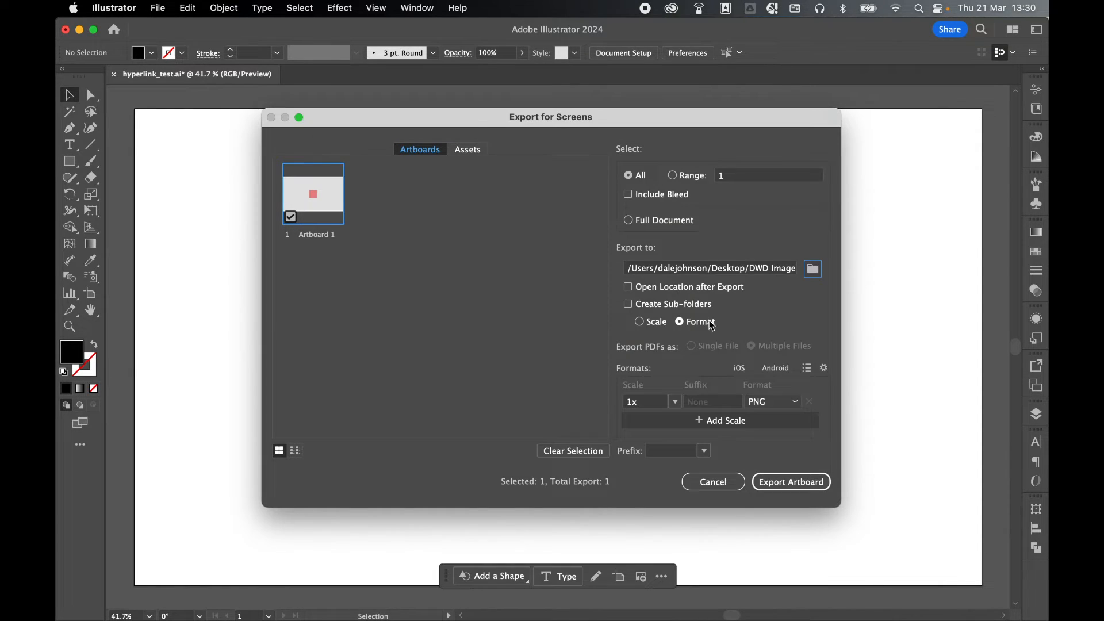
left_click(772, 402)
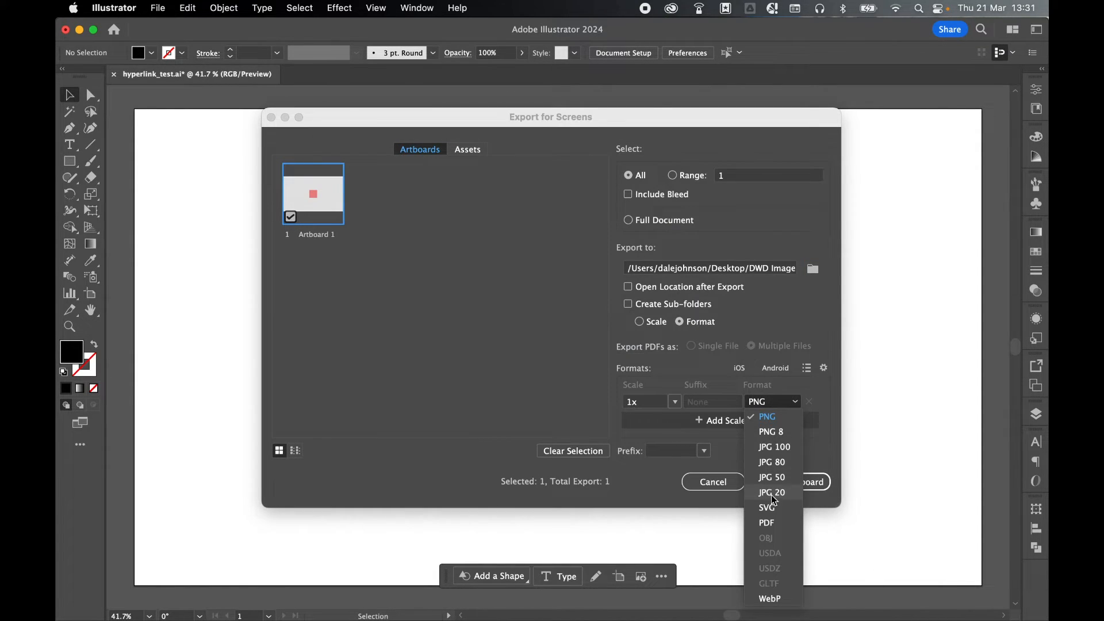
left_click(766, 523)
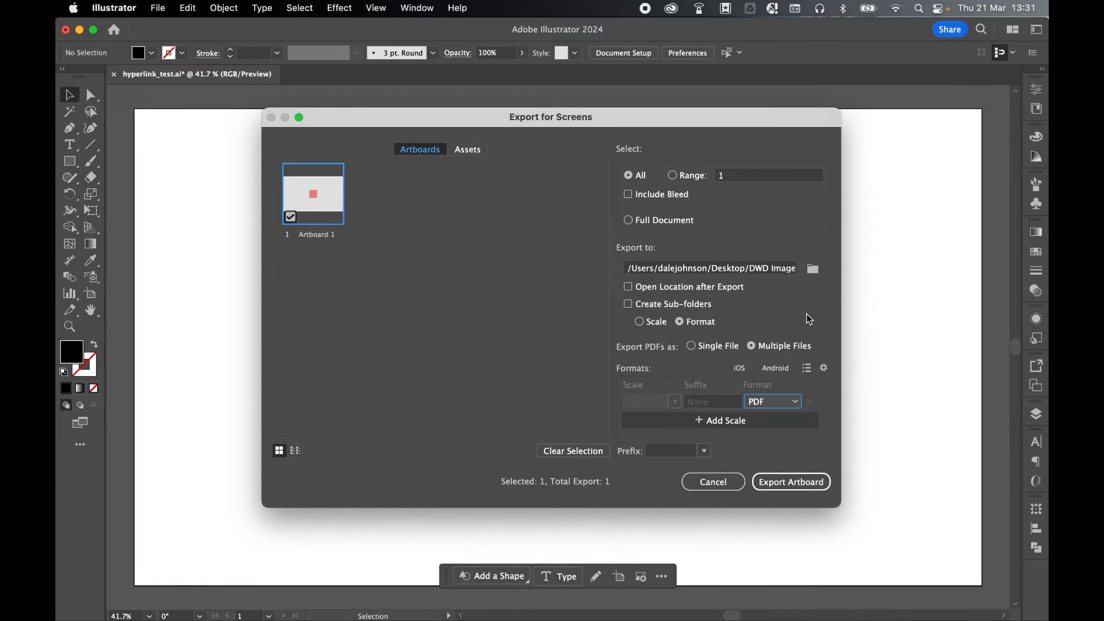
left_click(691, 345)
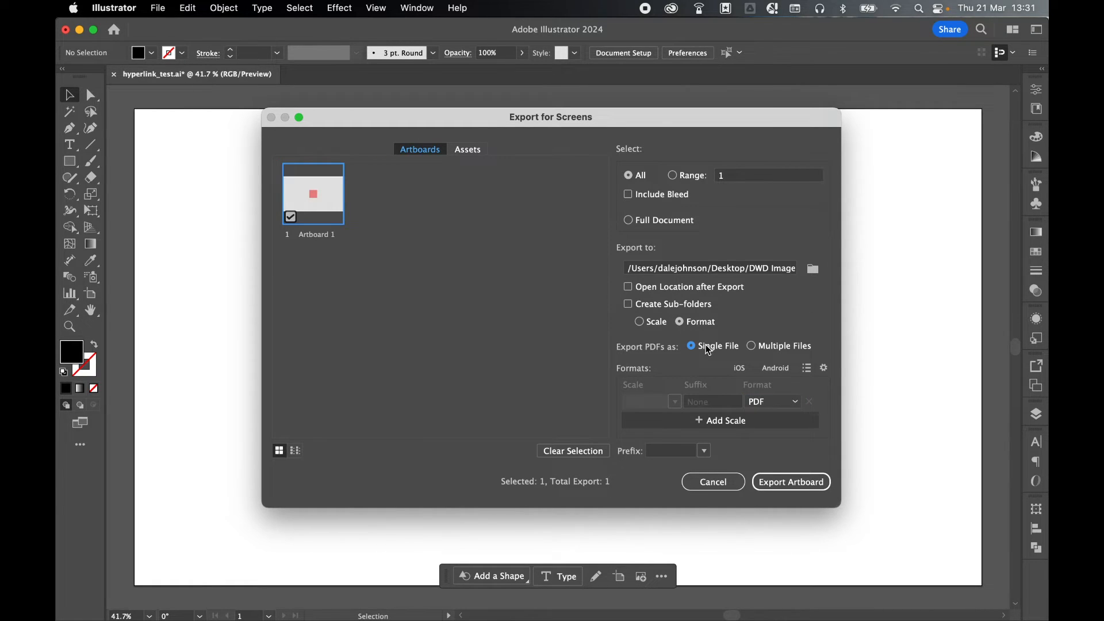
mouse_move(775, 333)
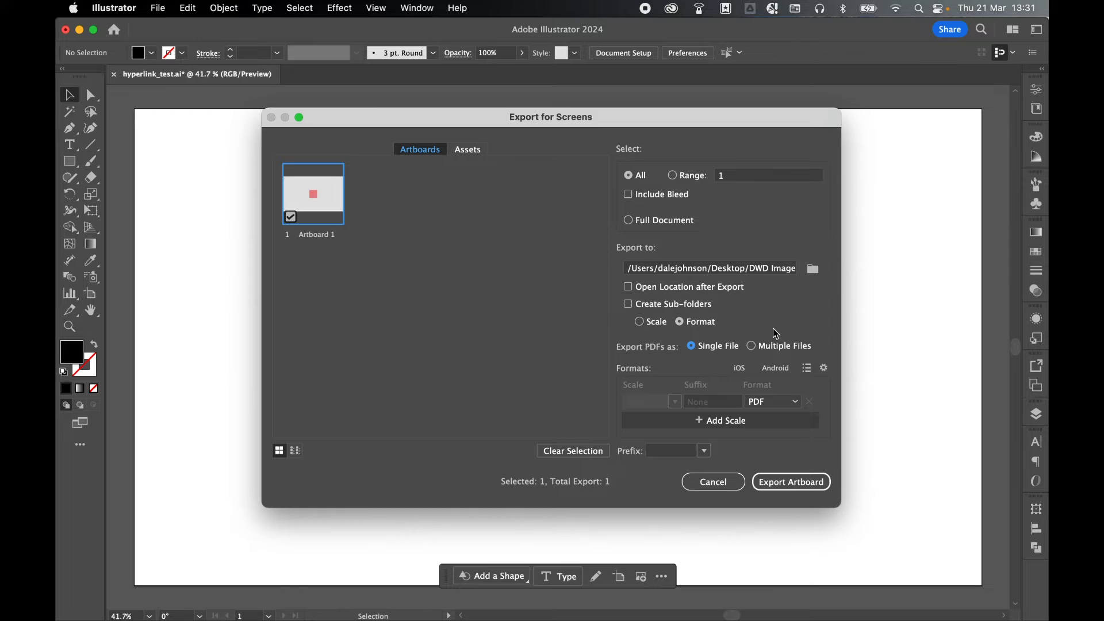
mouse_move(769, 345)
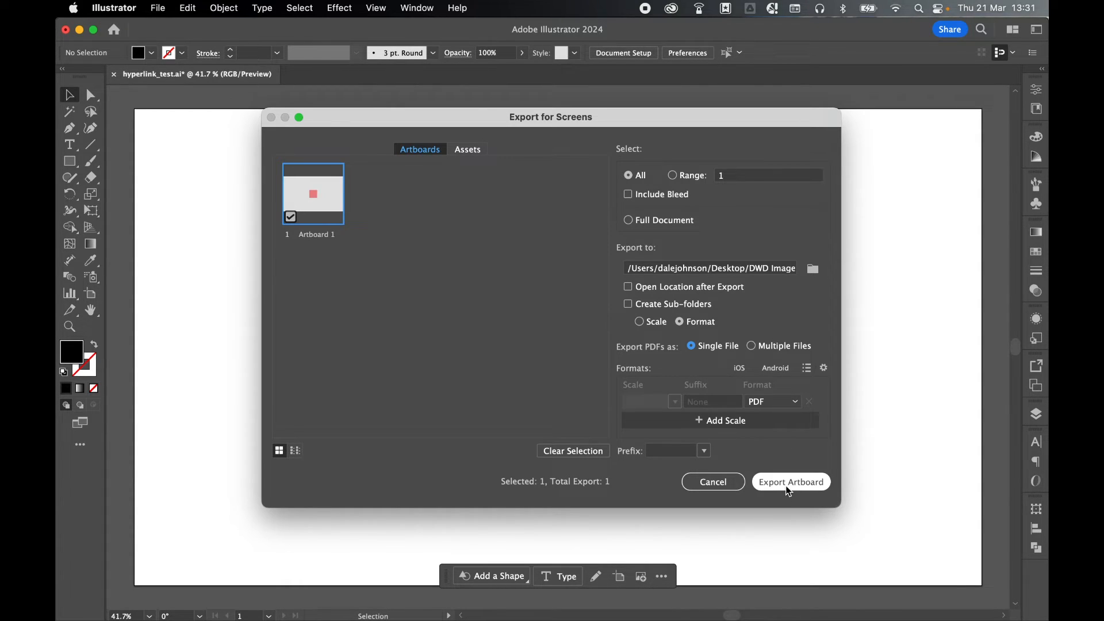
left_click(791, 482)
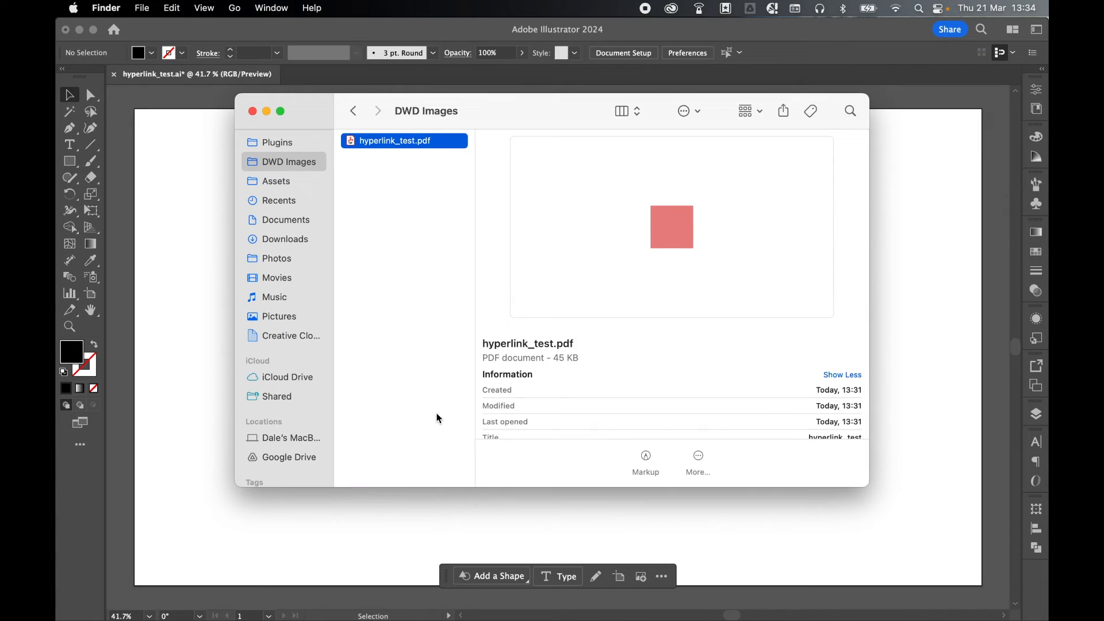
mouse_move(392, 189)
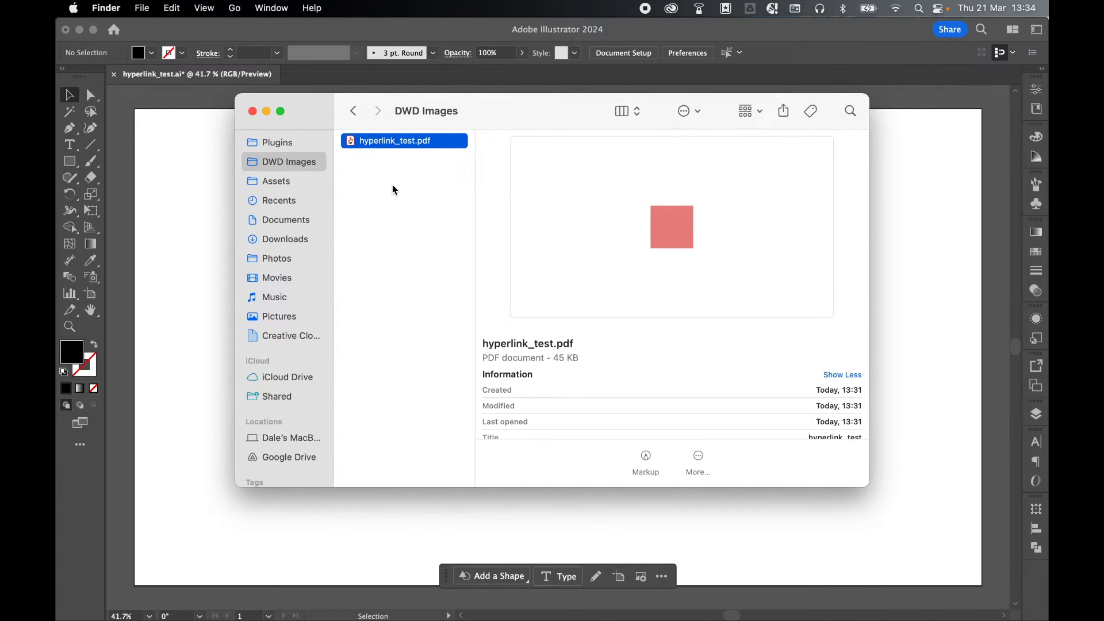
Step: Open hyperlink_test.pdf from Finder with Adobe Acrobat
right_click(395, 140)
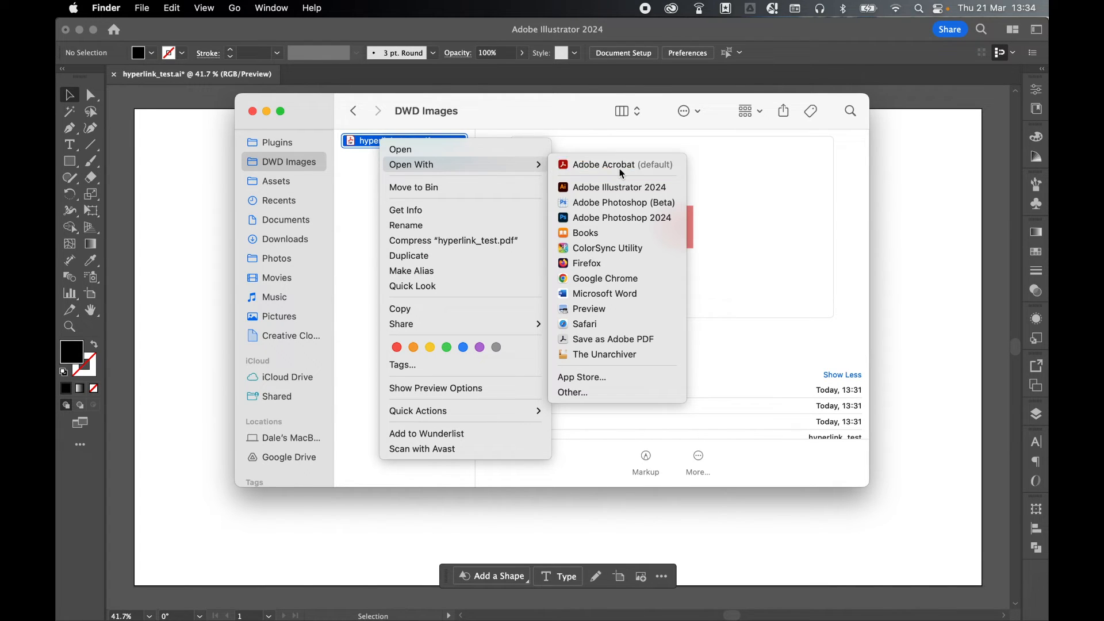
left_click(603, 164)
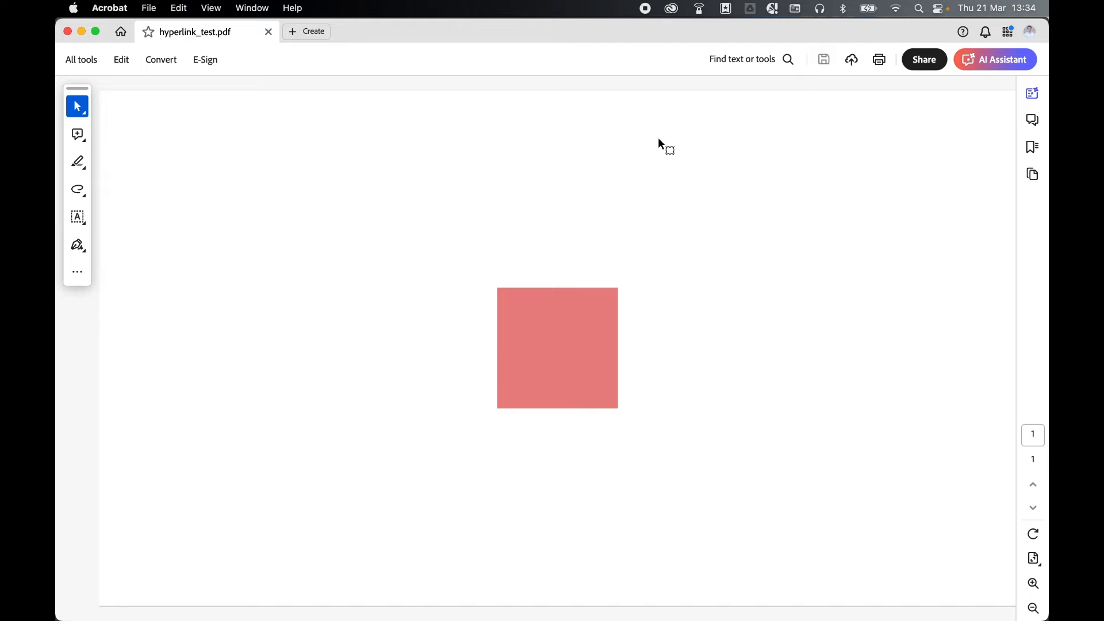
mouse_move(604, 296)
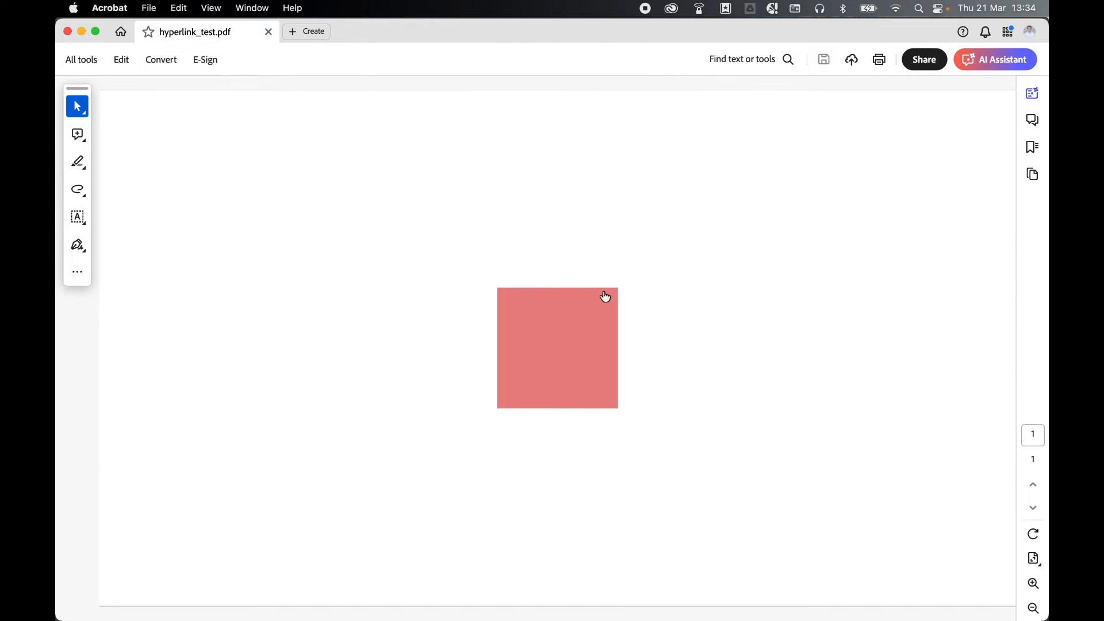
mouse_move(595, 295)
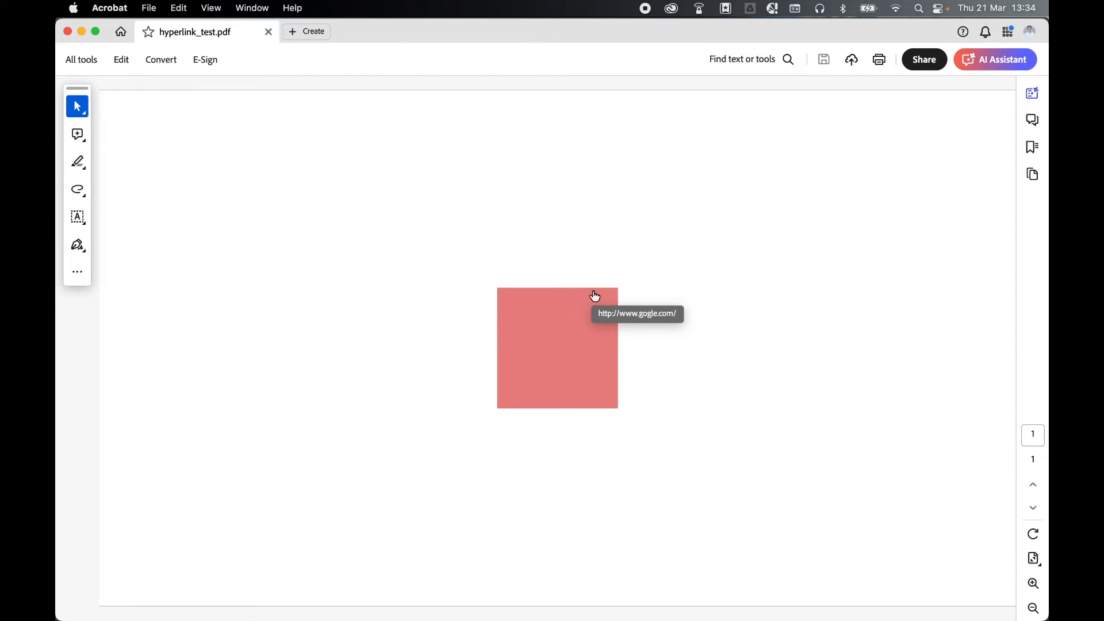
mouse_move(659, 365)
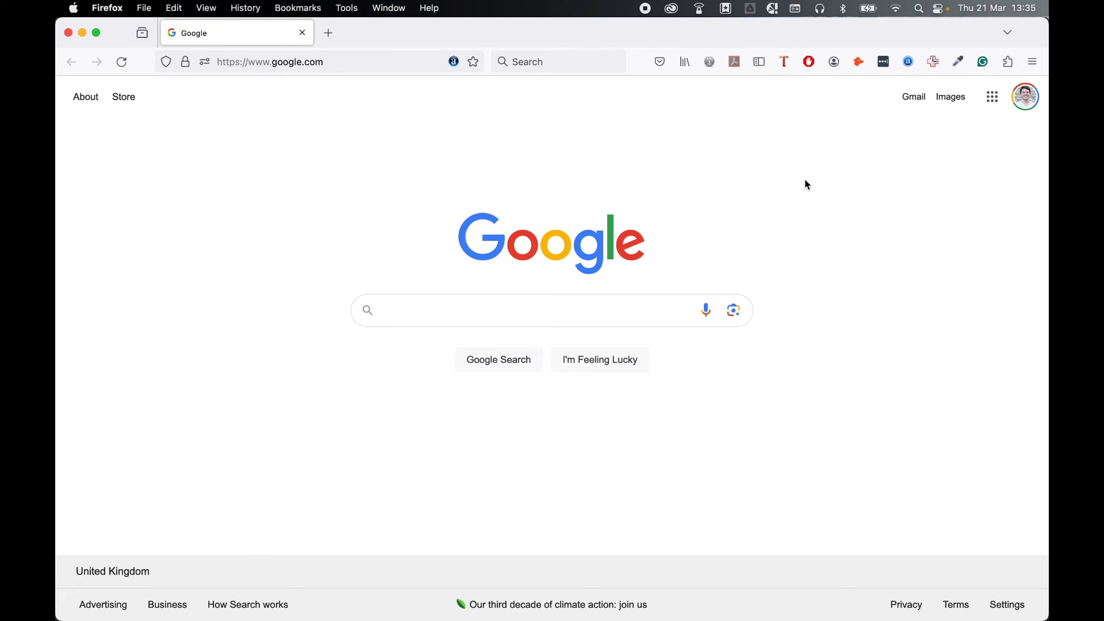
left_click(552, 311)
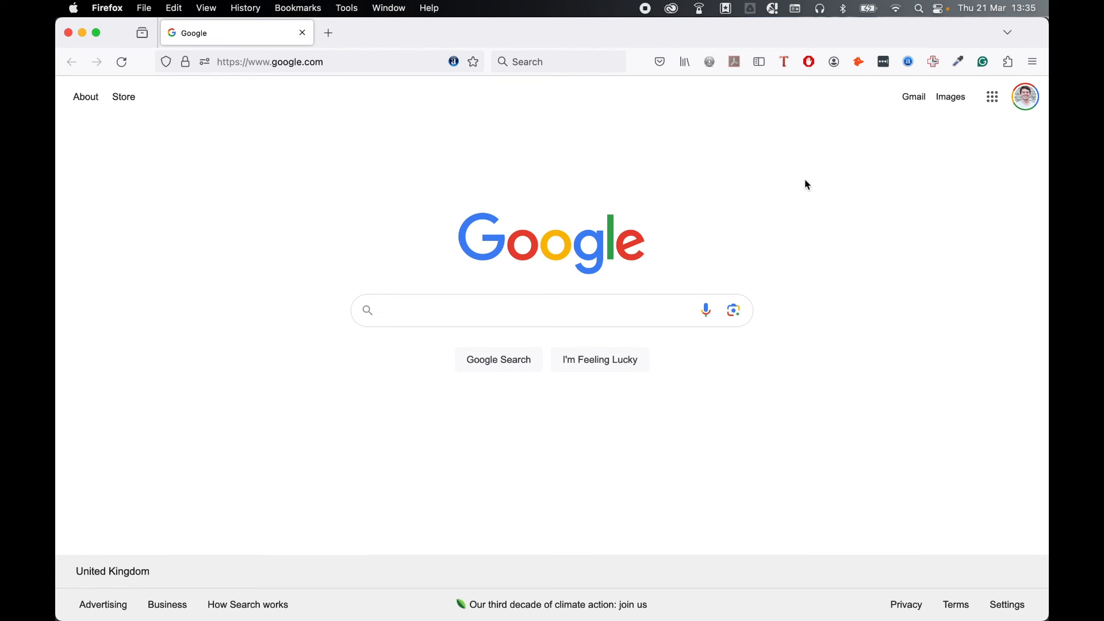
left_click(521, 311)
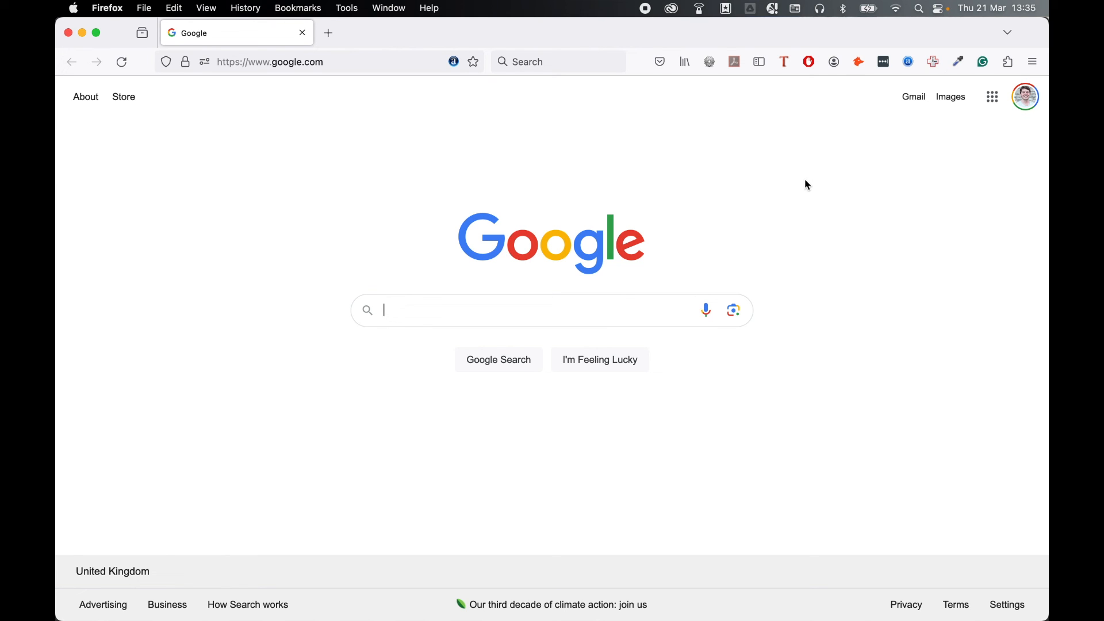